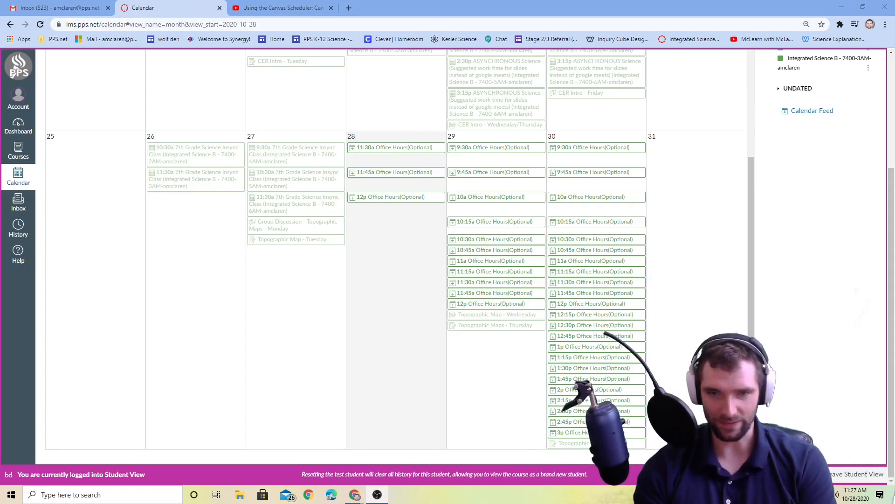
- Reload the October 2020 calendar from the left navigation and scroll through the month's class events
{"action": "scroll", "scroll_direction": "up", "scroll_amount": 3}
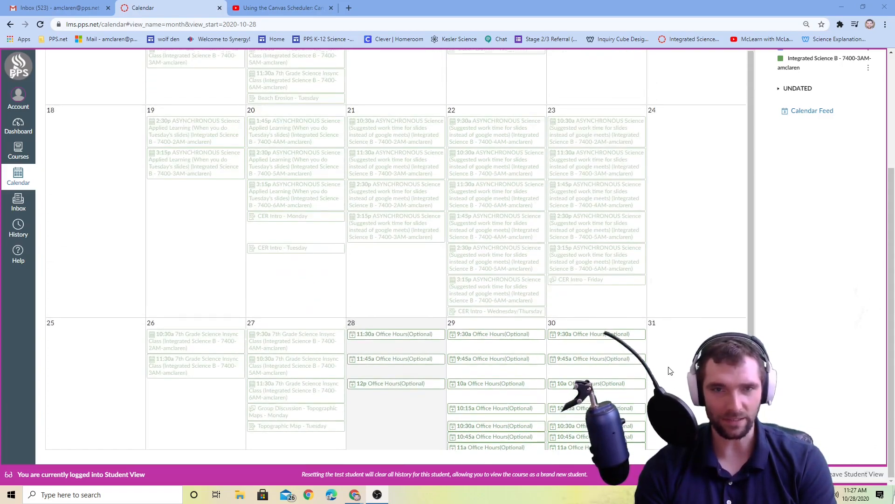
{"action": "scroll", "scroll_direction": "down", "scroll_amount": 3}
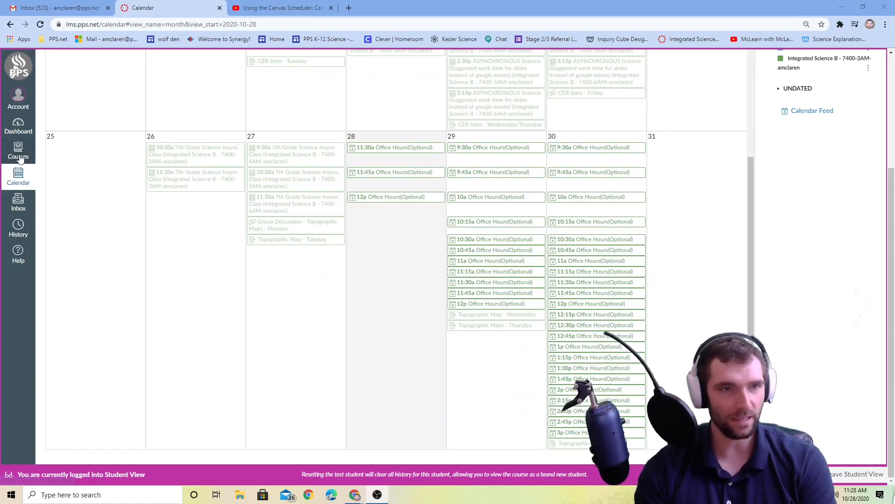
{"action": "left_click", "coordinate": [17, 179]}
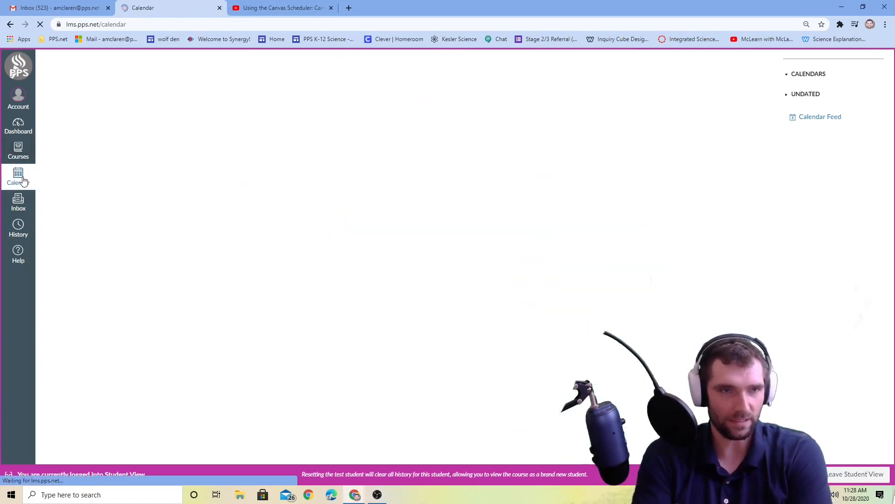
{"action": "left_click", "coordinate": [18, 178]}
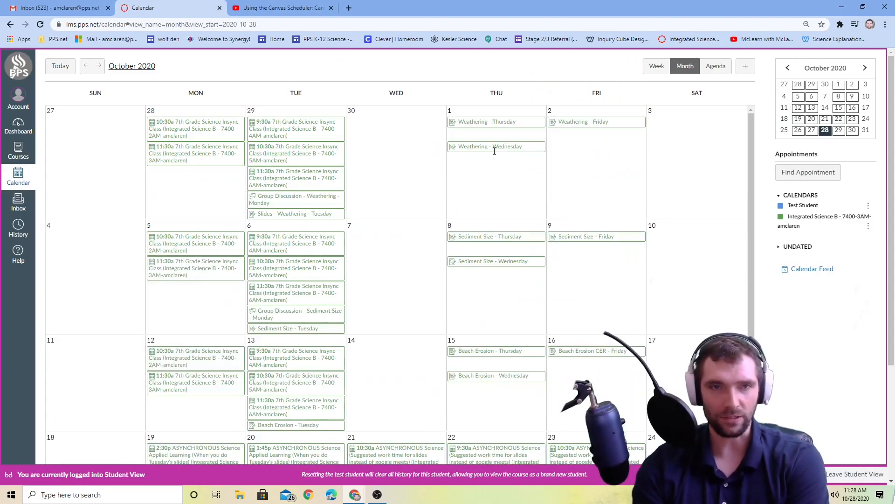
{"action": "mouse_move", "coordinate": [395, 214]}
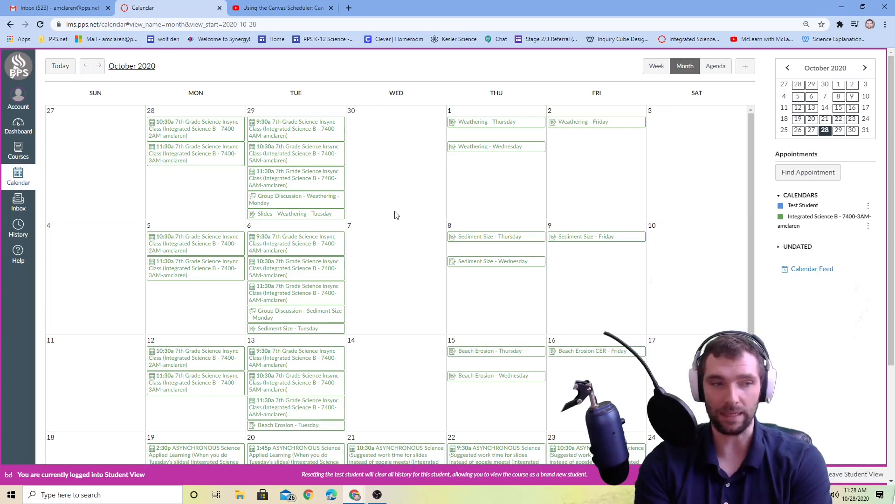
{"action": "mouse_move", "coordinate": [872, 148]}
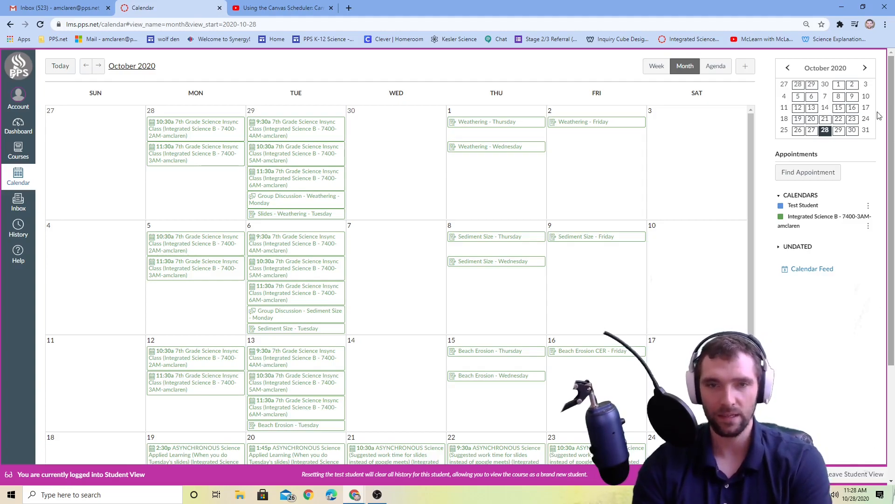
{"action": "scroll", "scroll_direction": "down", "scroll_amount": 3}
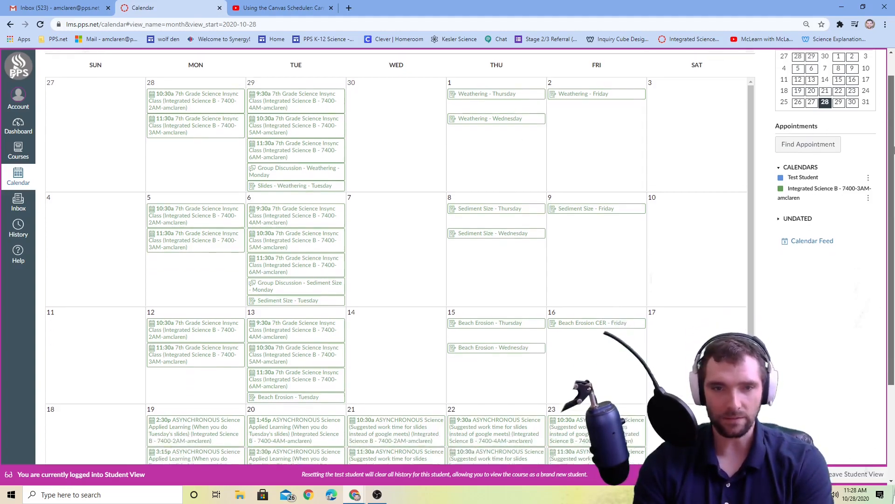
{"action": "scroll", "scroll_direction": "down", "scroll_amount": 3}
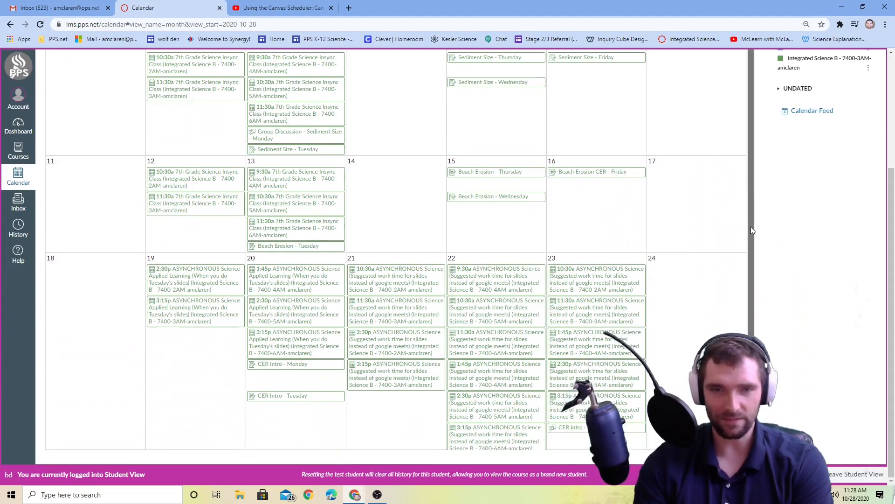
{"action": "scroll", "scroll_direction": "down", "scroll_amount": 3}
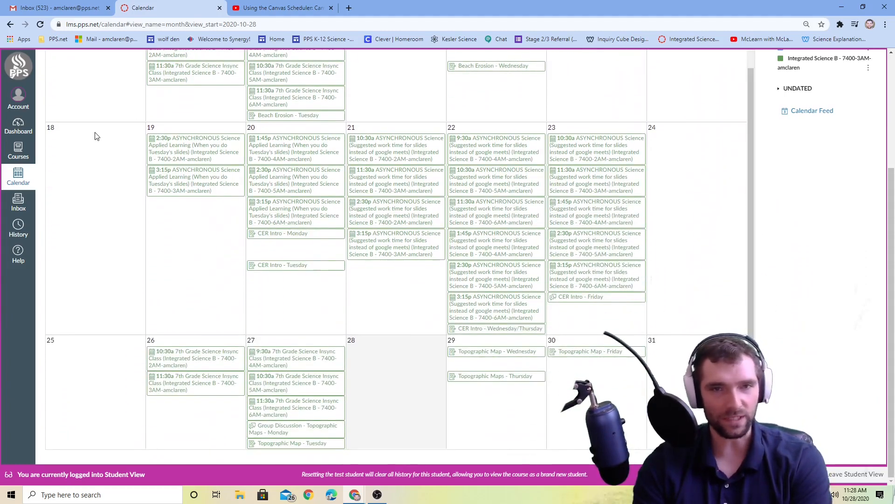
{"action": "mouse_move", "coordinate": [508, 147]}
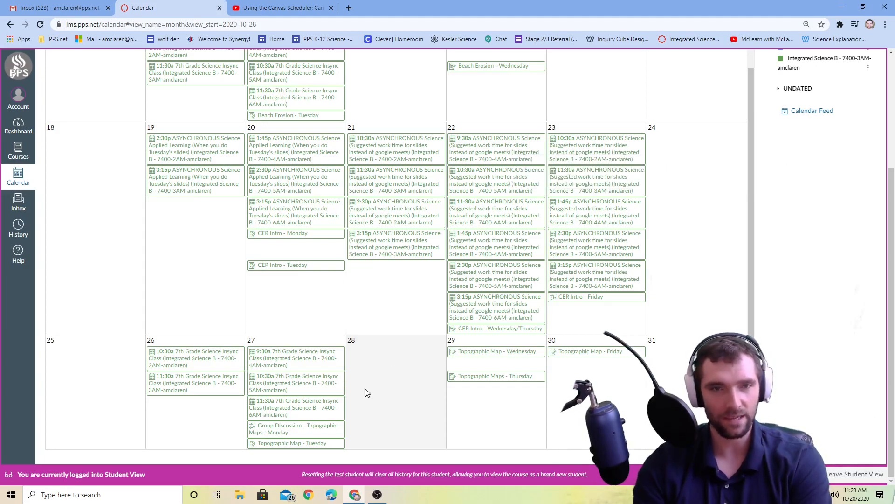
{"action": "mouse_move", "coordinate": [375, 382]}
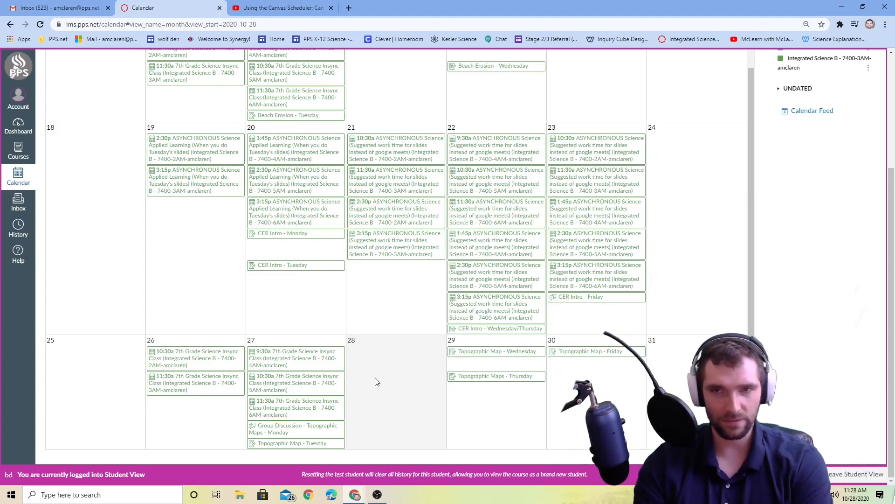
{"action": "scroll", "scroll_direction": "up", "scroll_amount": 3}
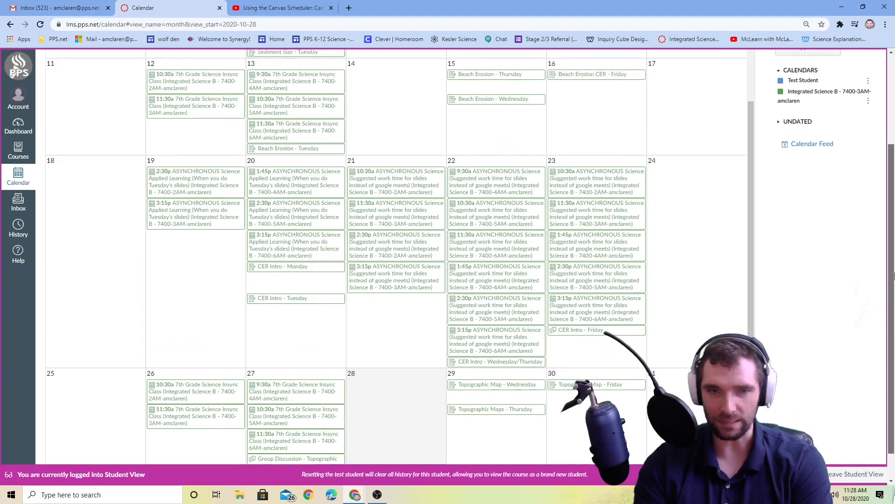
{"action": "scroll", "scroll_direction": "down", "scroll_amount": 3}
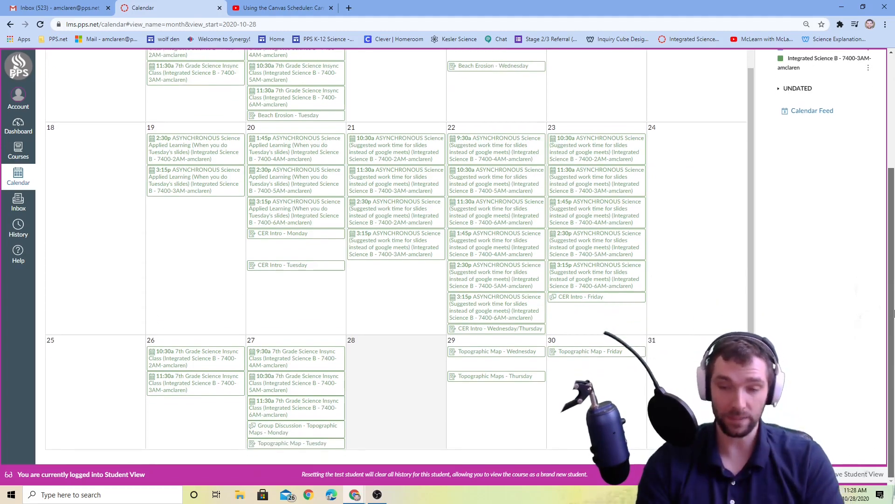
{"action": "scroll", "scroll_direction": "up", "scroll_amount": 3}
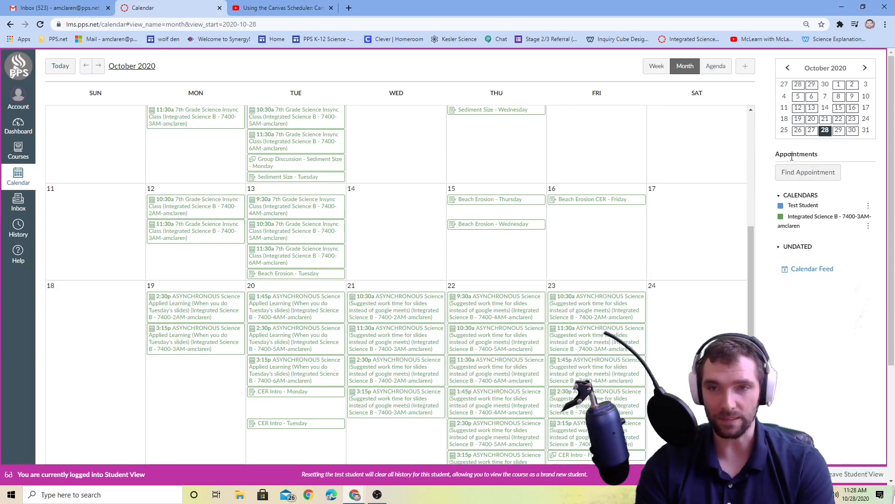
- Use Find Appointment for Integrated Science B so open office-hour slots appear over the dimmed calendar
{"action": "left_click", "coordinate": [807, 172]}
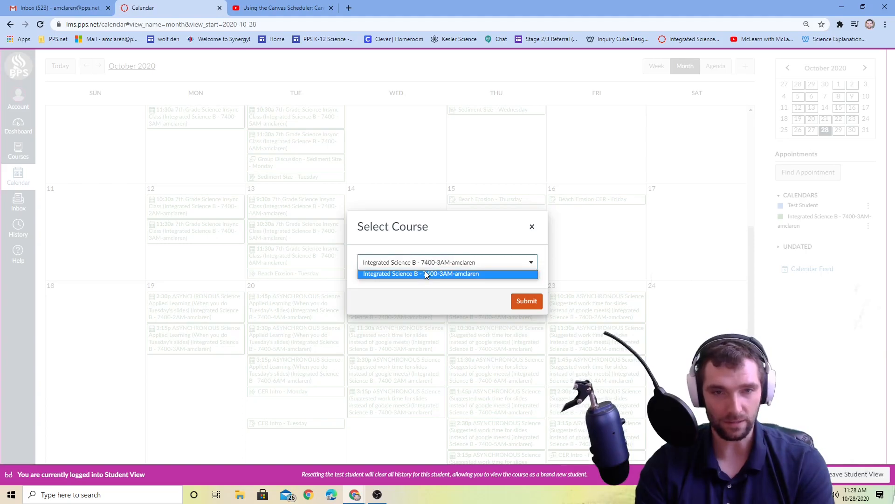
{"action": "left_click", "coordinate": [526, 301]}
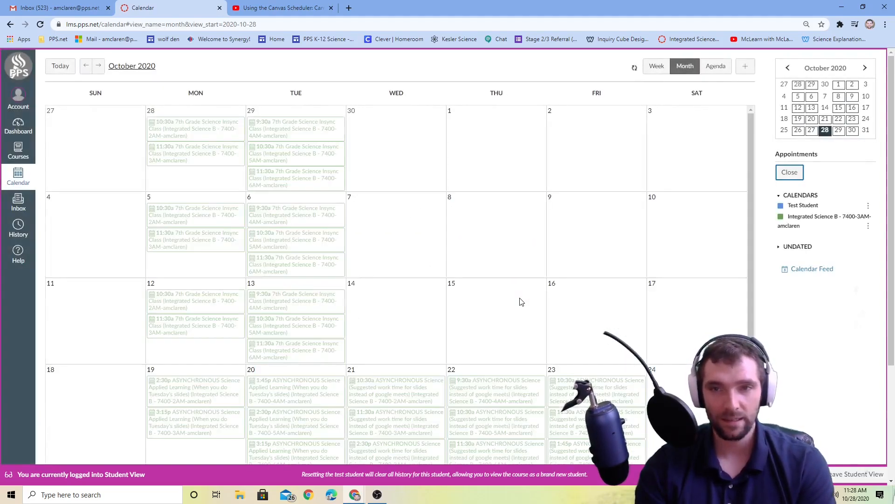
{"action": "scroll", "scroll_direction": "down", "scroll_amount": 3}
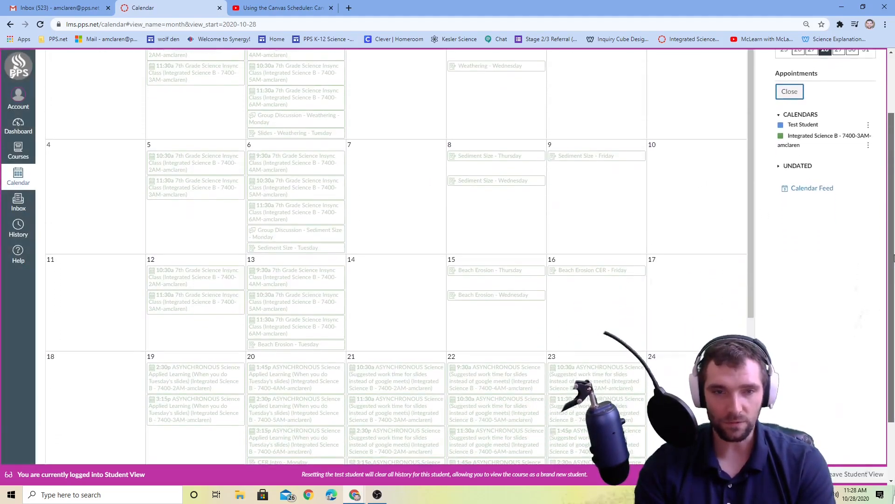
{"action": "scroll", "scroll_direction": "down", "scroll_amount": 3}
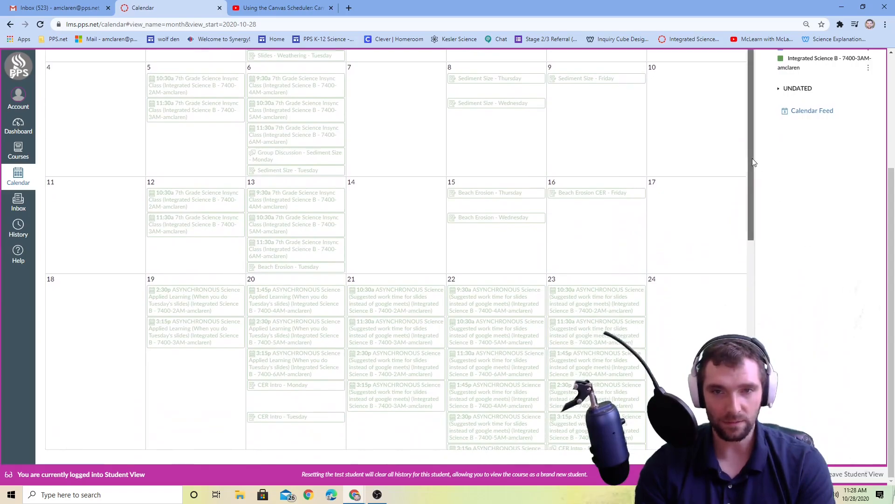
{"action": "scroll", "scroll_direction": "down", "scroll_amount": 3}
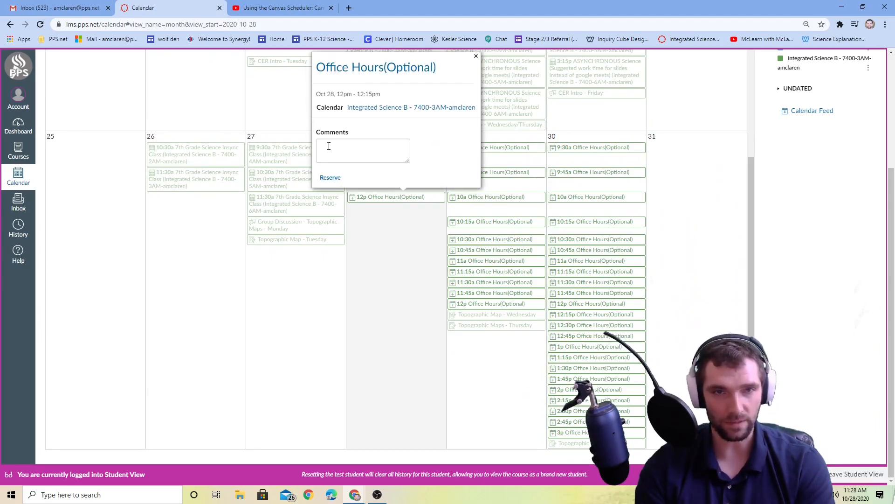
- Reserve the Oct 28 12pm slot with a spell-corrected comment asking for help with beach erosion before Monday
{"action": "type", "text": "I need help with"}
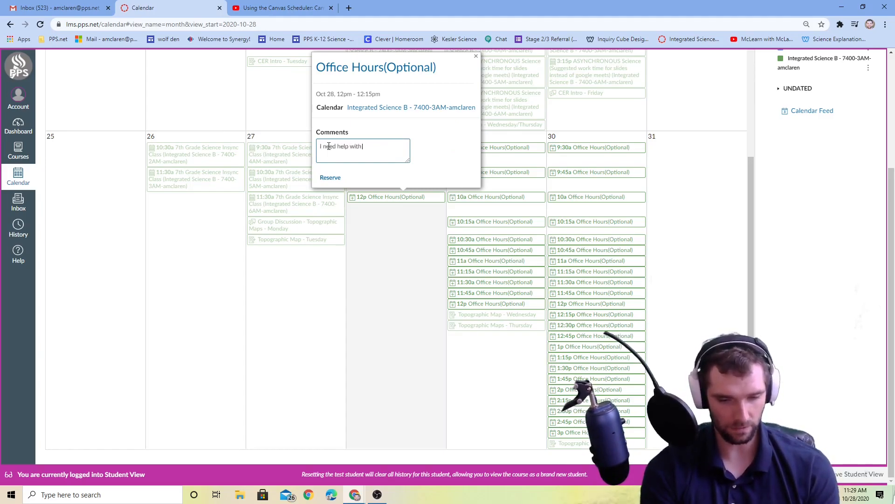
{"action": "type", "text": "beache rosioin"}
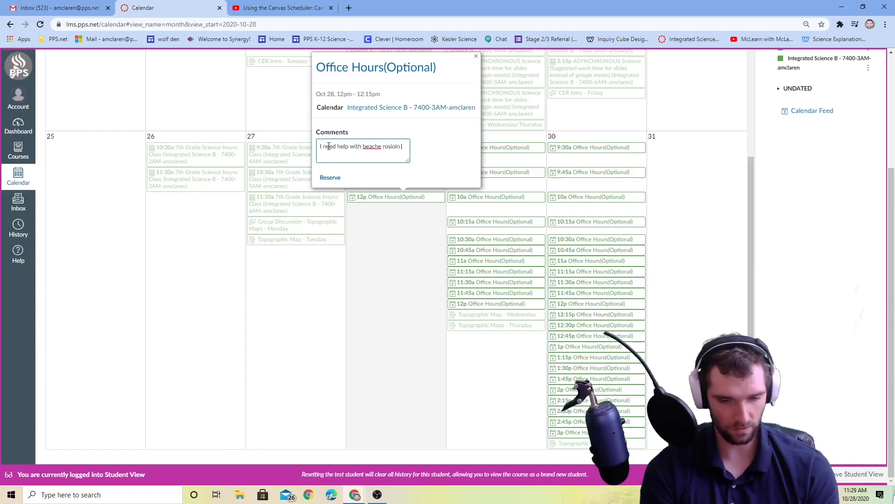
{"action": "type", "text": "monday"}
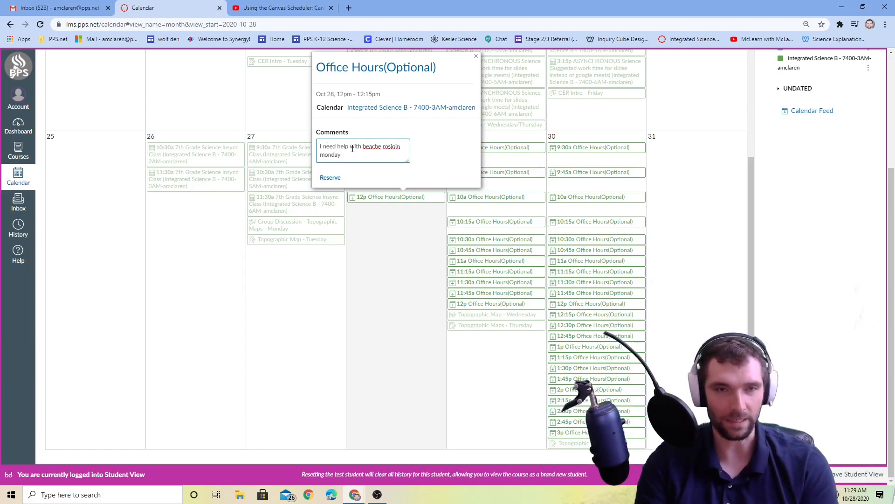
{"action": "right_click", "coordinate": [371, 146]}
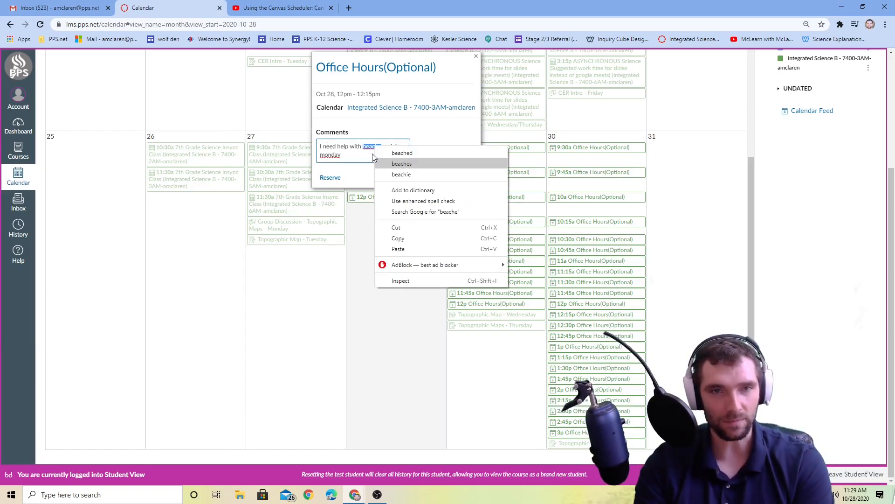
{"action": "left_click", "coordinate": [401, 164]}
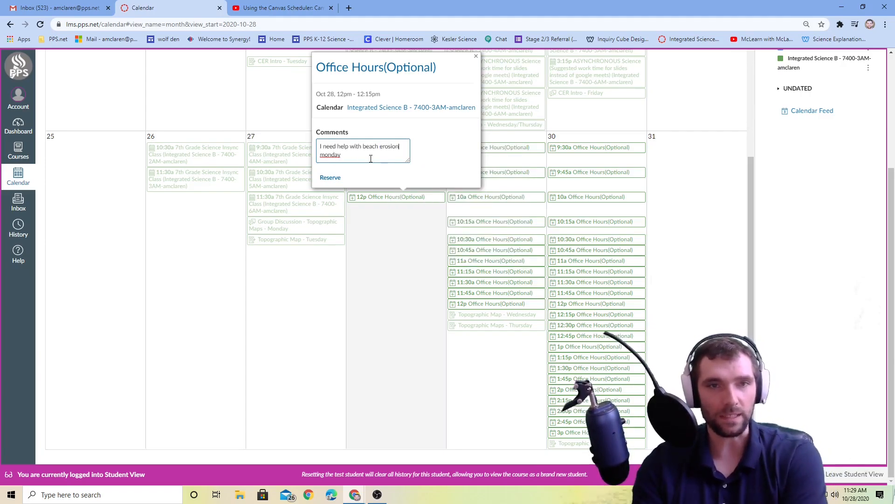
{"action": "left_click", "coordinate": [476, 56]}
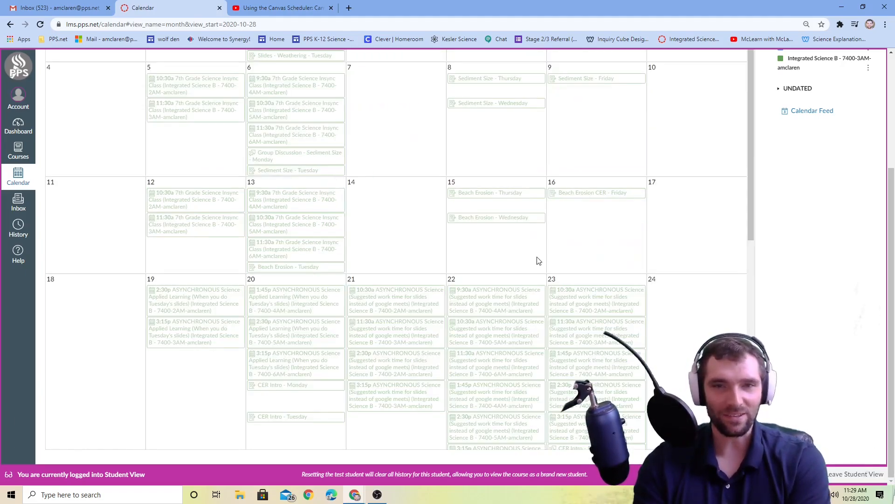
{"action": "mouse_move", "coordinate": [393, 442]}
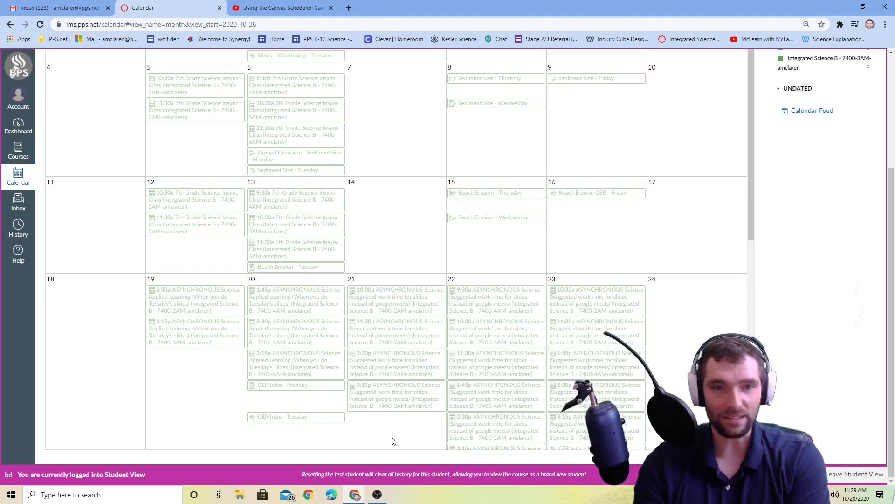
{"action": "scroll", "scroll_direction": "up", "scroll_amount": 3}
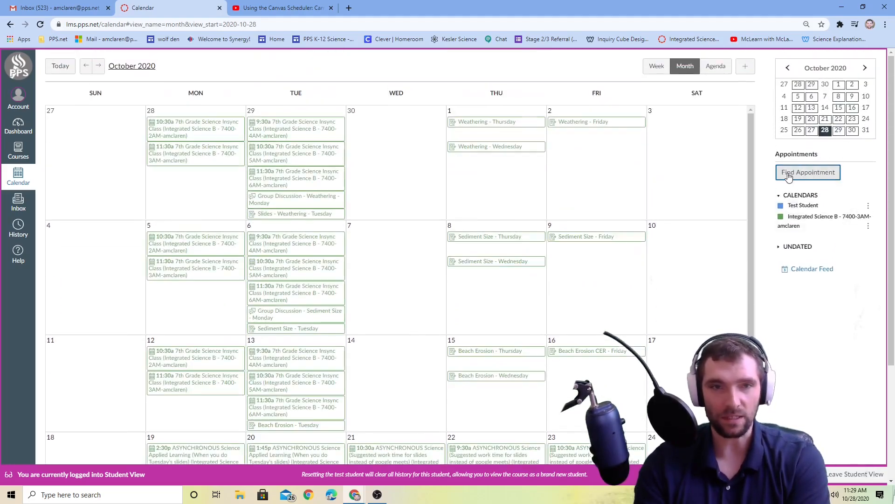
{"action": "scroll", "scroll_direction": "down", "scroll_amount": 3}
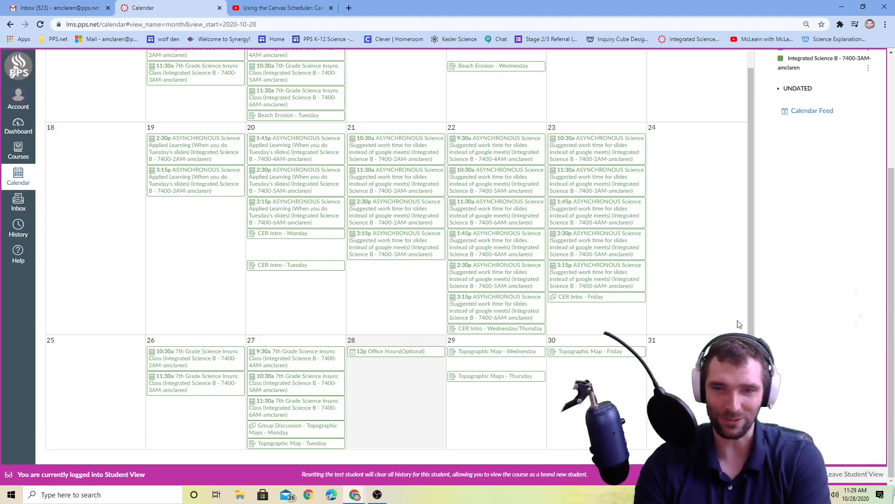
{"action": "mouse_move", "coordinate": [867, 305]}
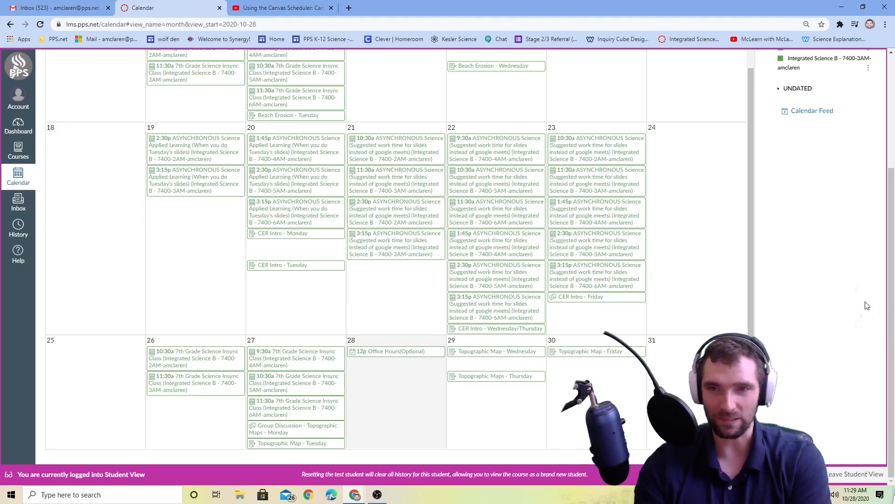
{"action": "scroll", "scroll_direction": "up", "scroll_amount": 3}
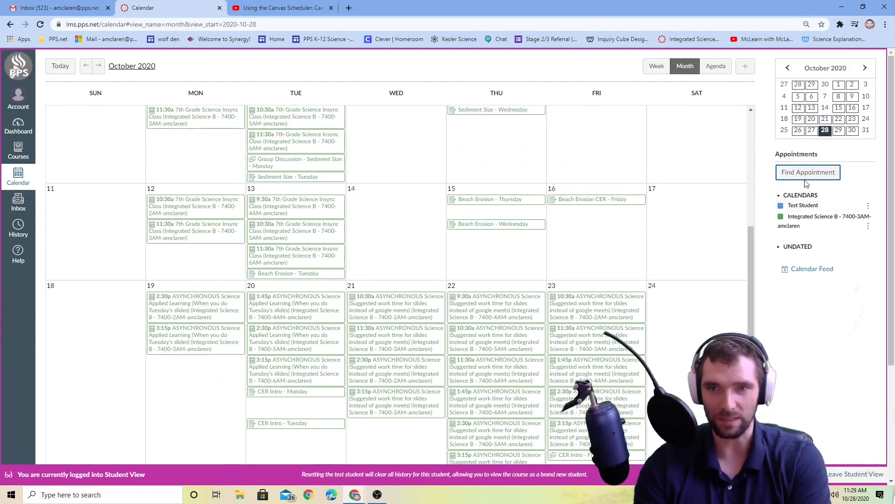
{"action": "left_click", "coordinate": [807, 172]}
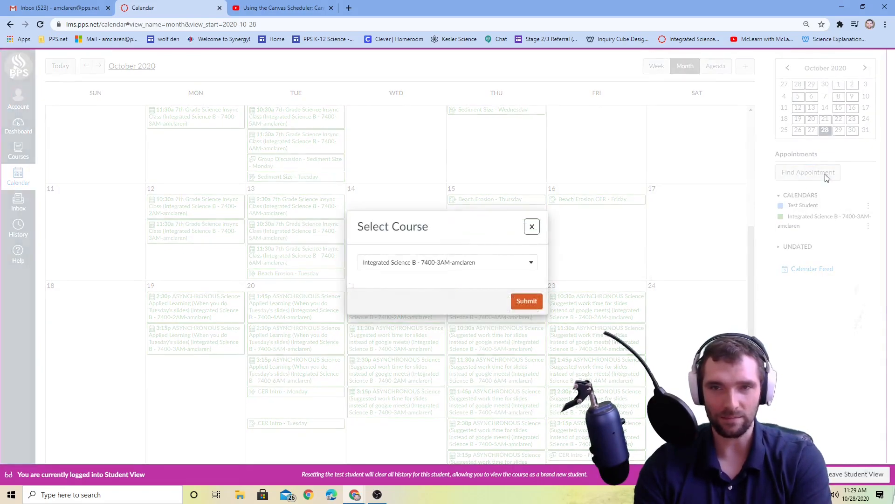
{"action": "left_click", "coordinate": [525, 302]}
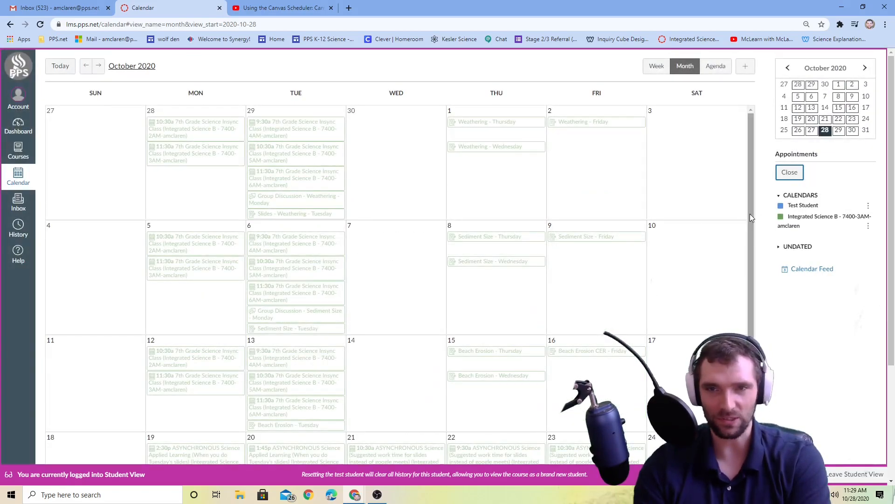
{"action": "scroll", "scroll_direction": "down", "scroll_amount": 3}
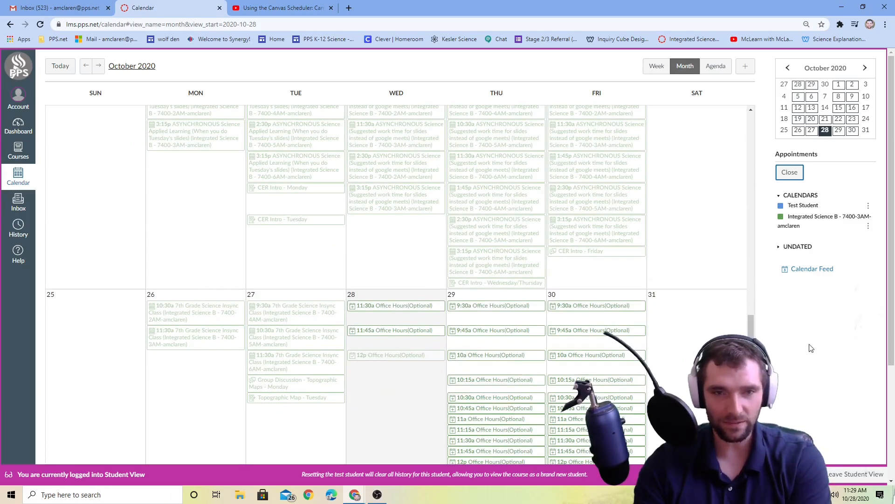
{"action": "scroll", "scroll_direction": "down", "scroll_amount": 3}
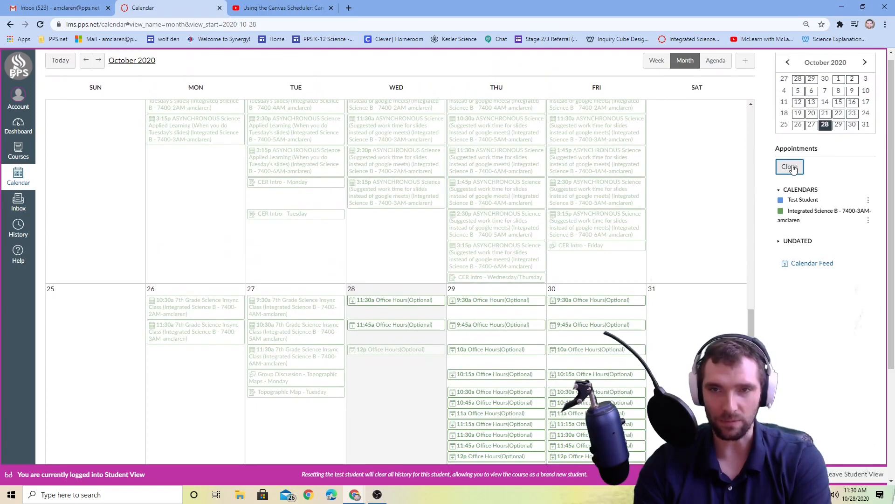
{"action": "left_click", "coordinate": [790, 166]}
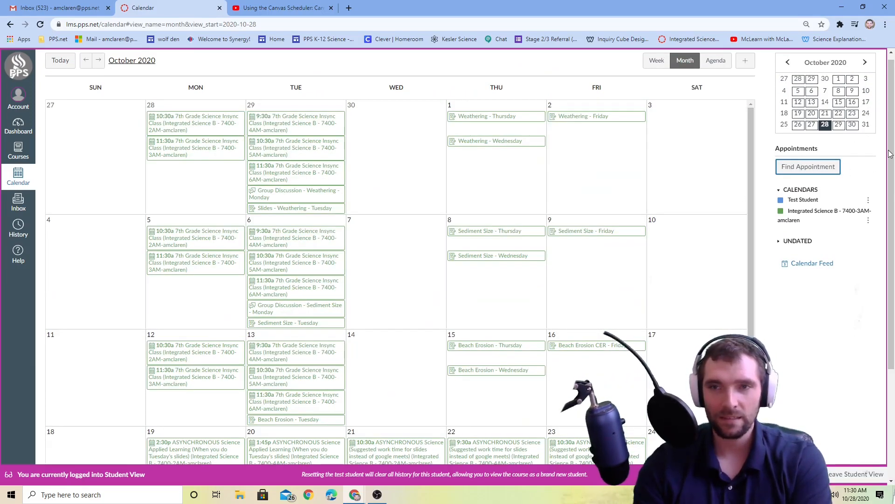
{"action": "scroll", "scroll_direction": "down", "scroll_amount": 3}
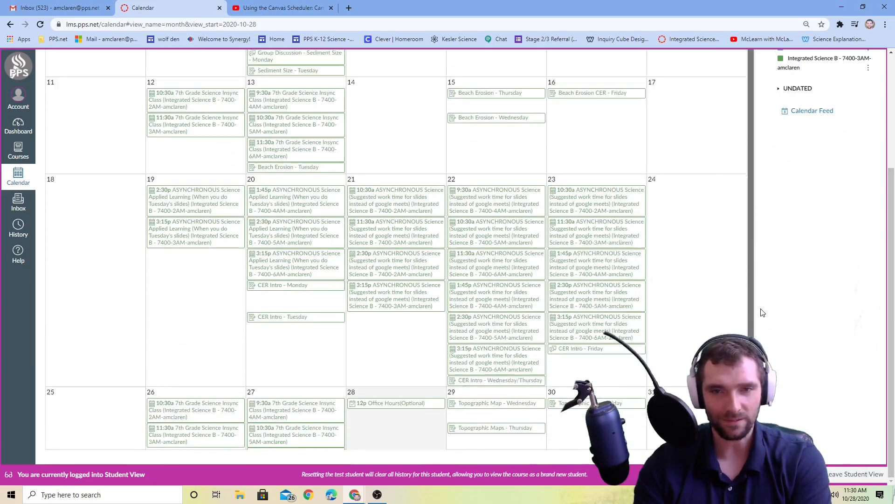
{"action": "scroll", "scroll_direction": "down", "scroll_amount": 3}
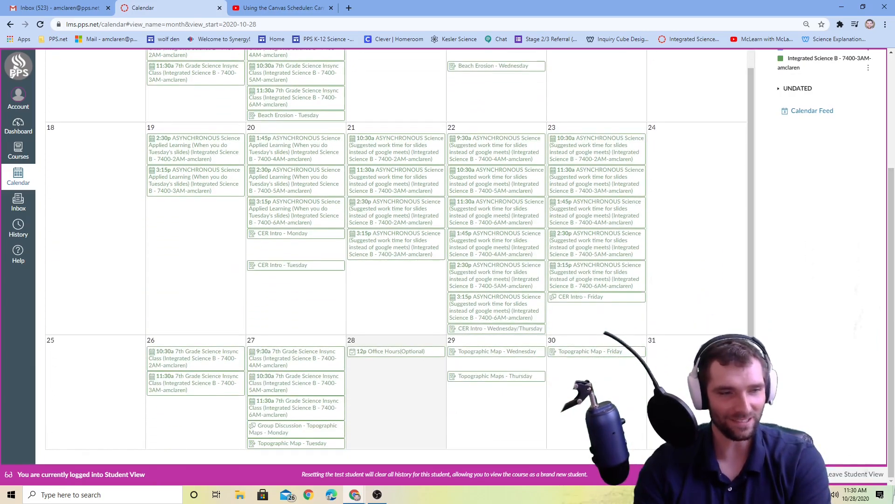